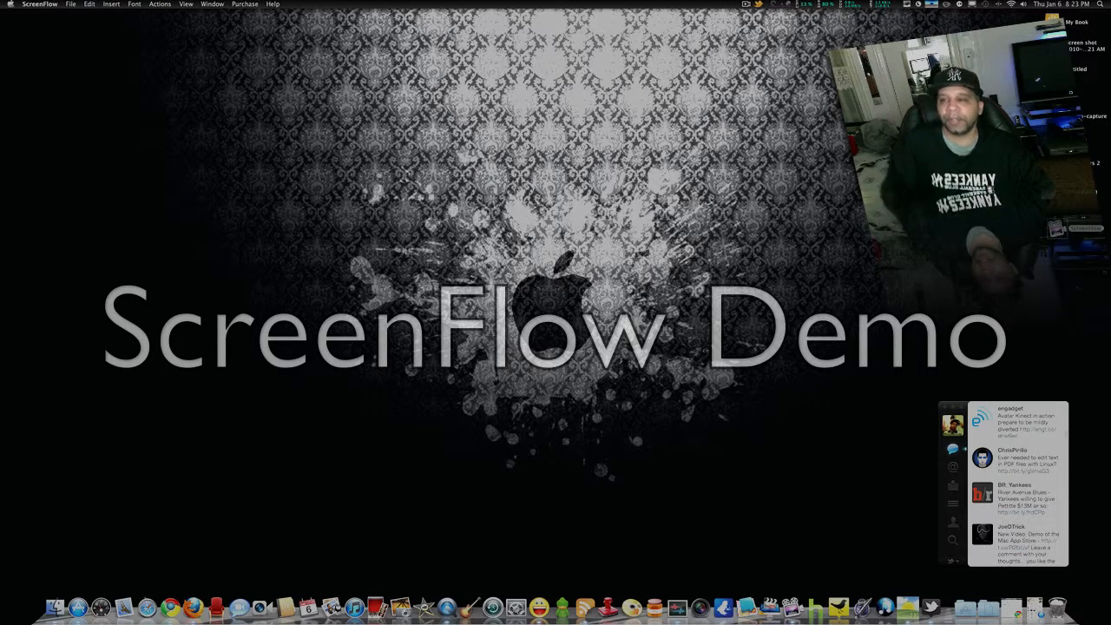
Step: Run Software Update from the Apple menu, cancel the check, and start the App Store from the Dock
click(6, 3)
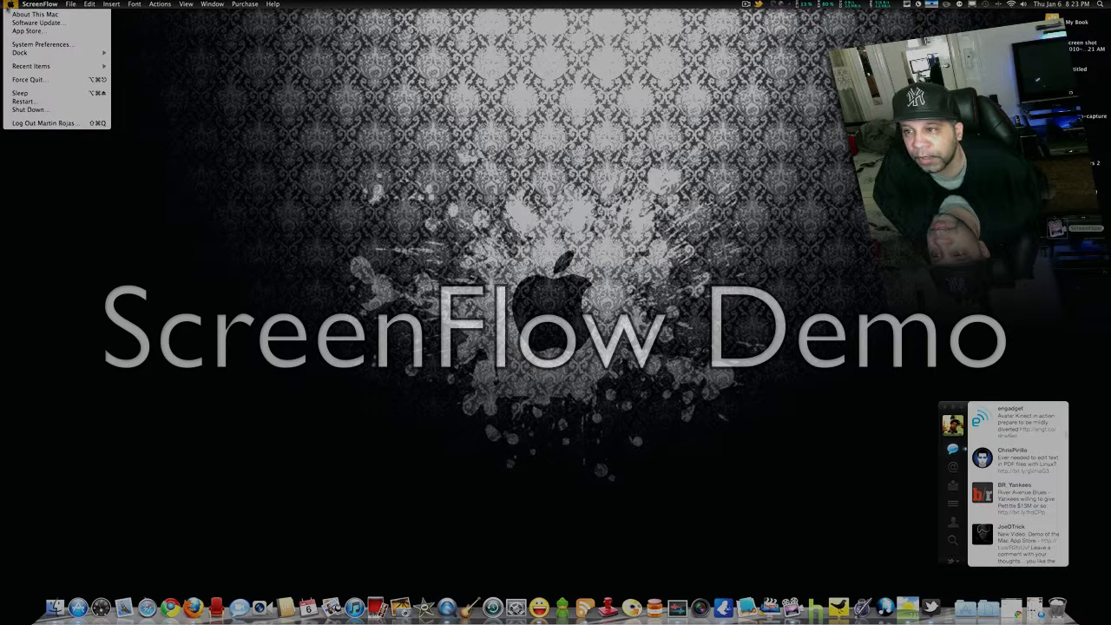
click(38, 23)
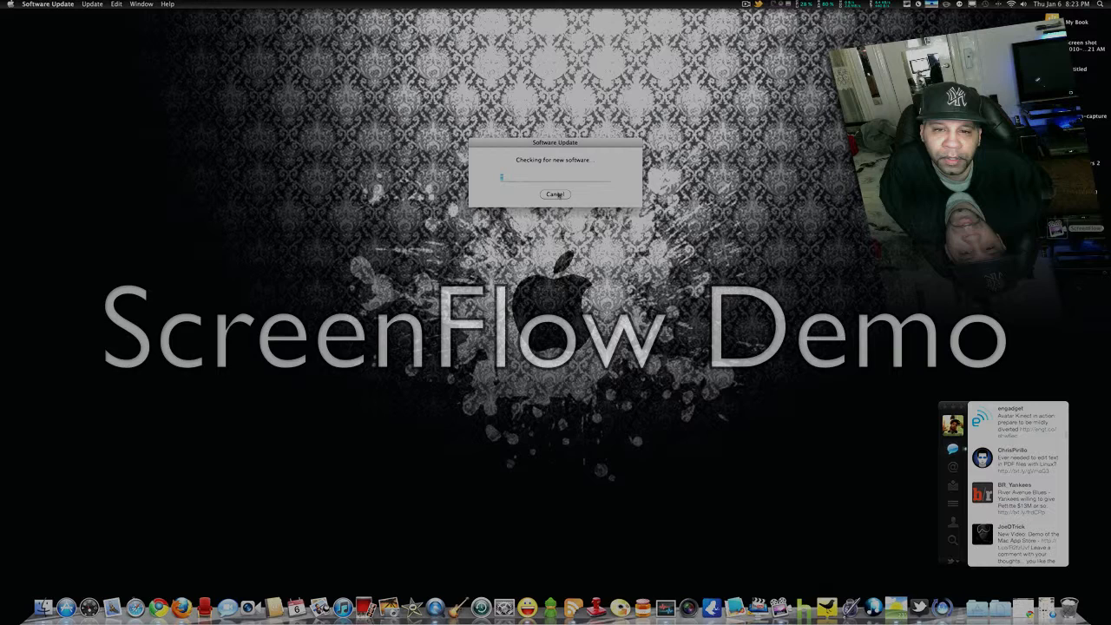
click(555, 195)
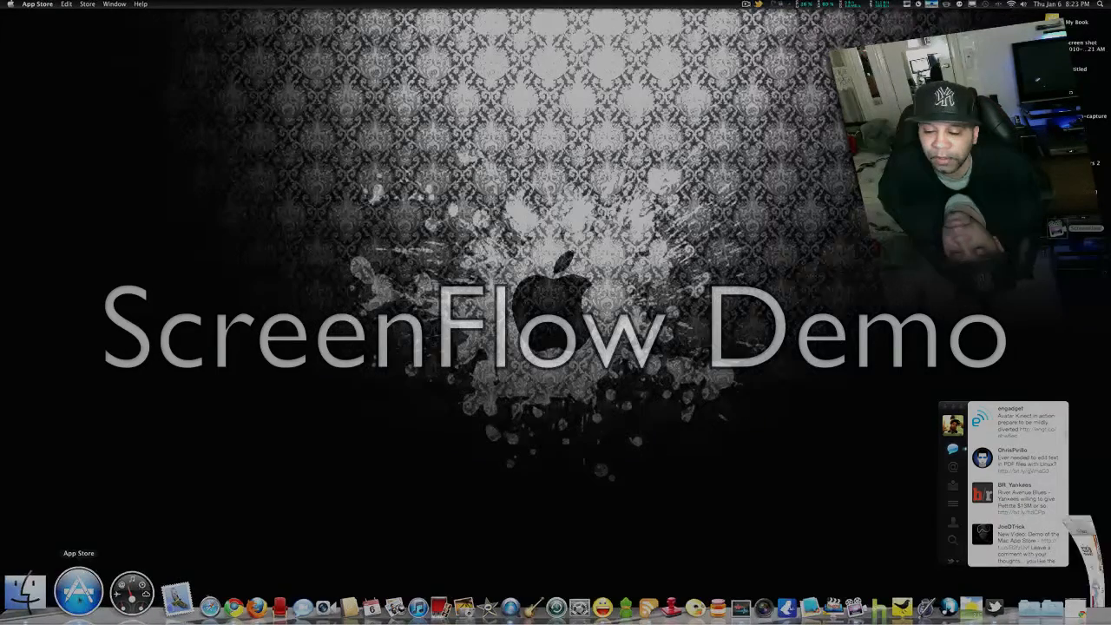
Step: Browse the Featured storefront down through New and Noteworthy, What's Hot and Staff Favorites
click(77, 593)
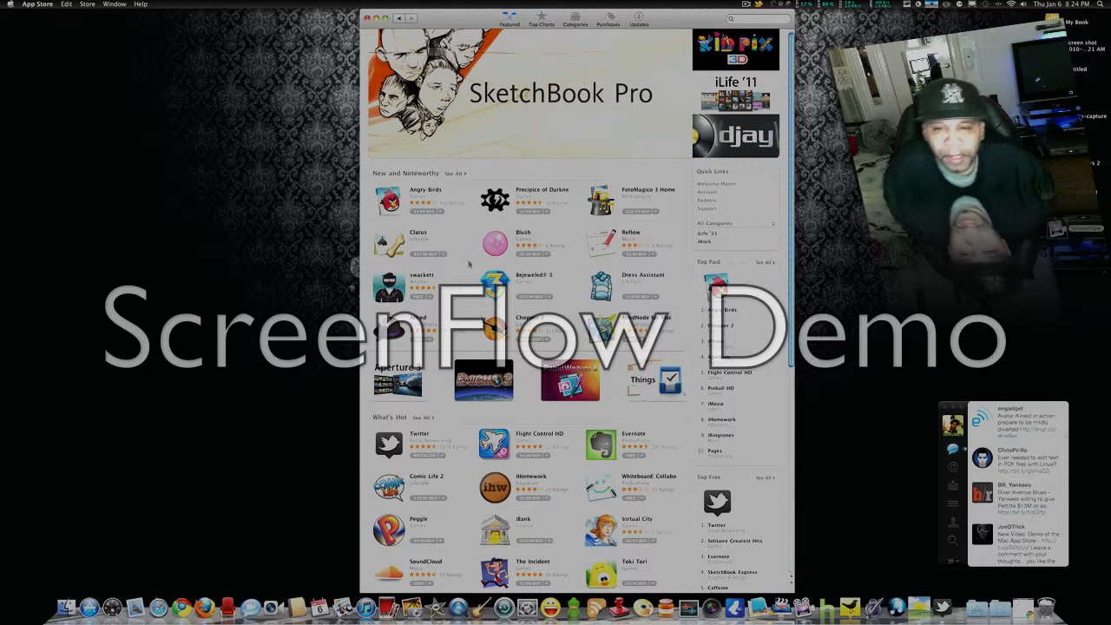
scroll(down, 3)
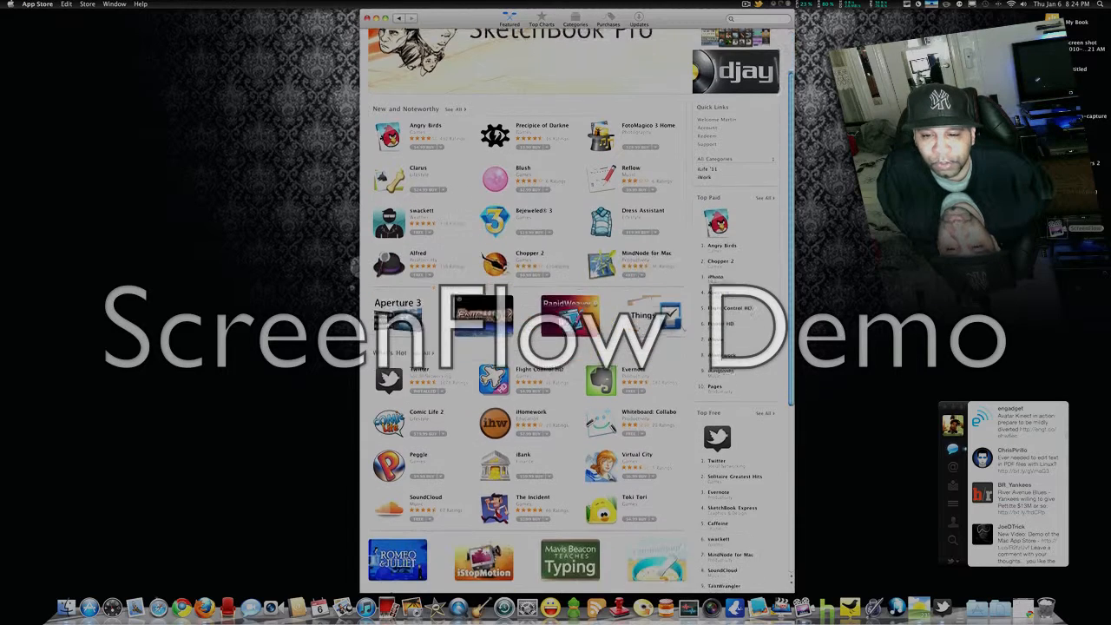
scroll(down, 3)
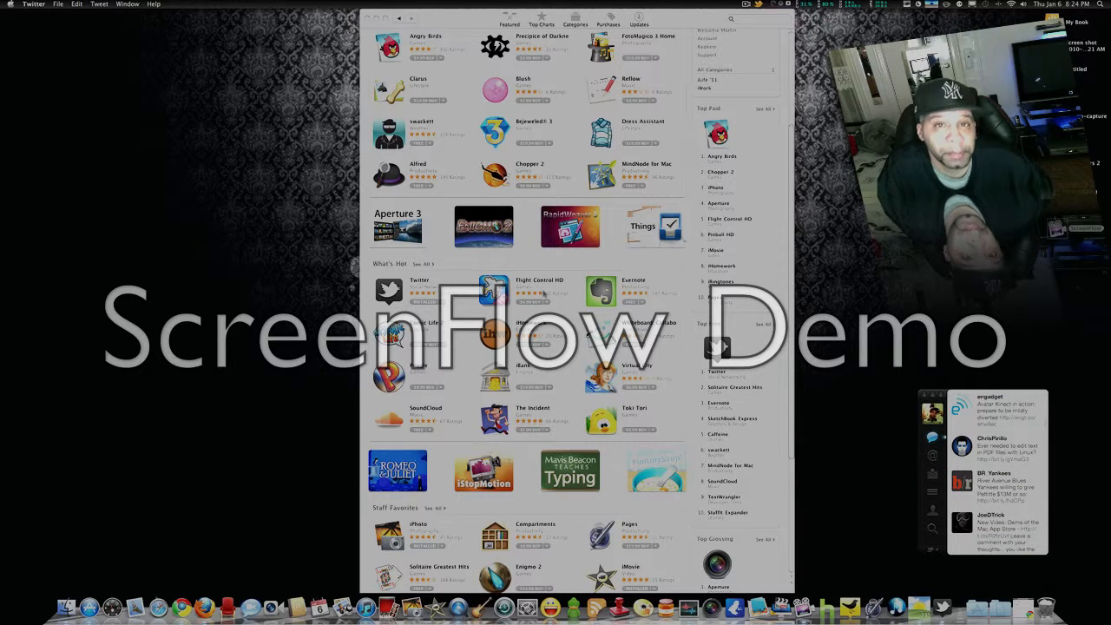
scroll(down, 3)
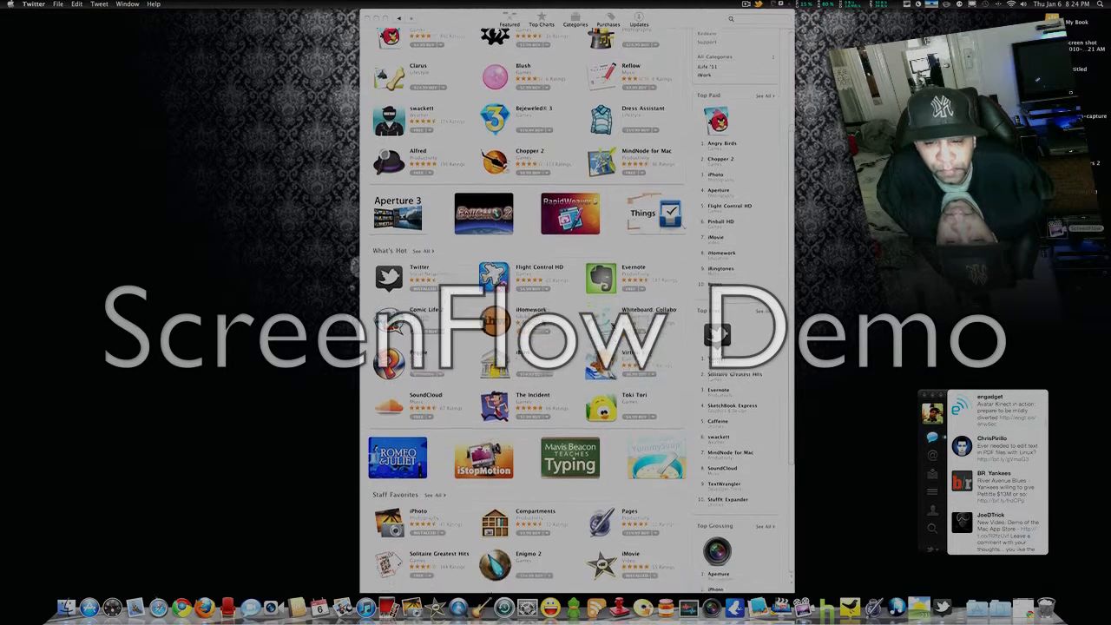
scroll(down, 3)
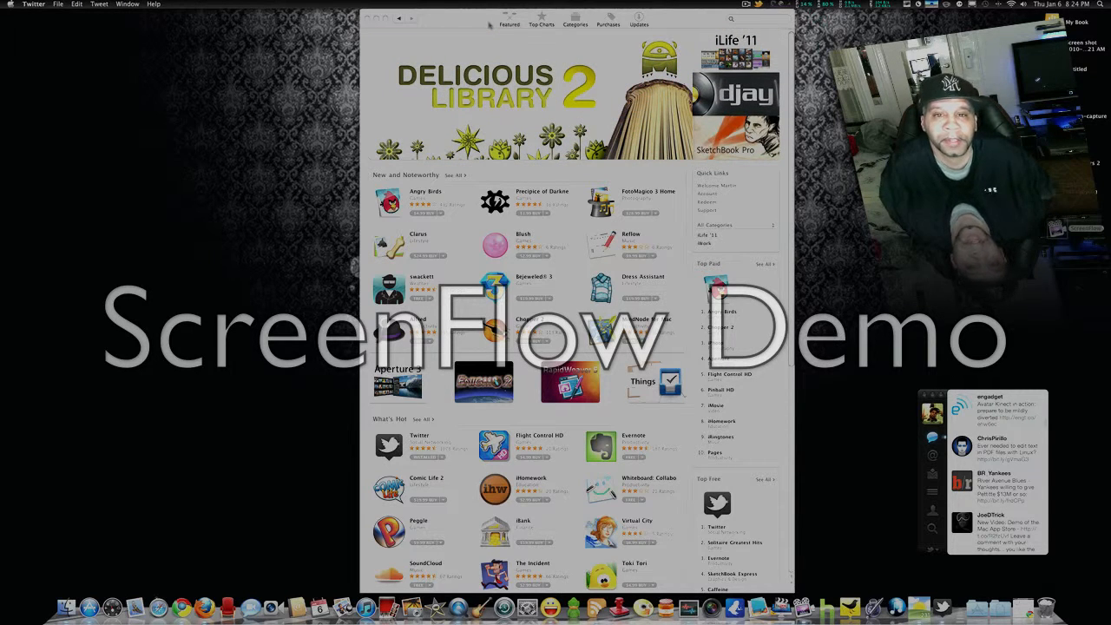
Step: View the Top Charts paid, free and grossing rankings, then switch to the Categories list
click(542, 17)
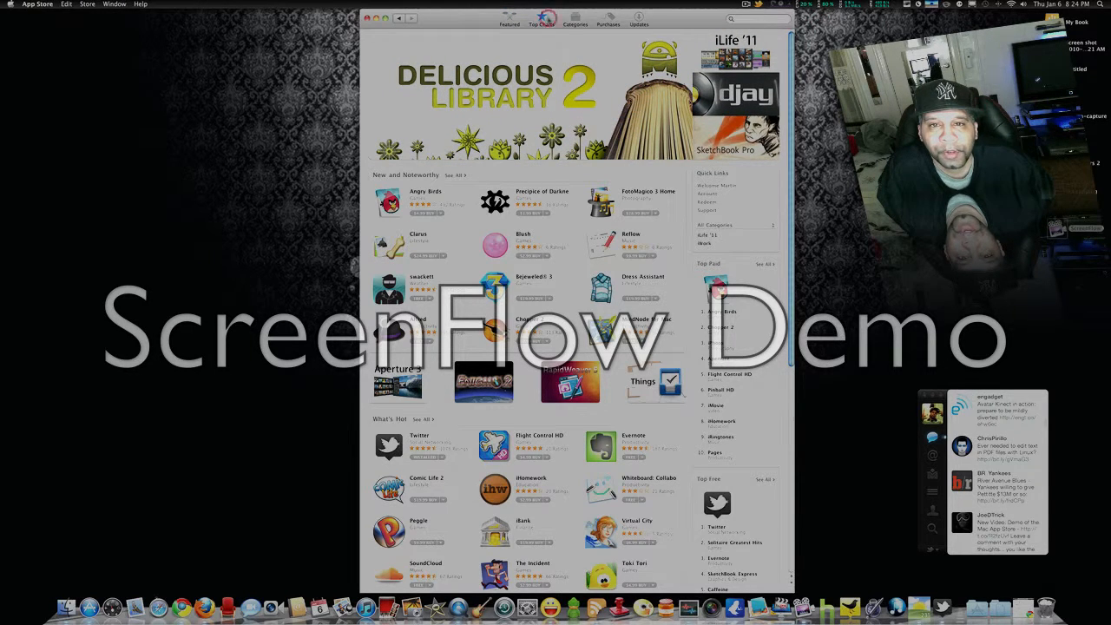
click(541, 17)
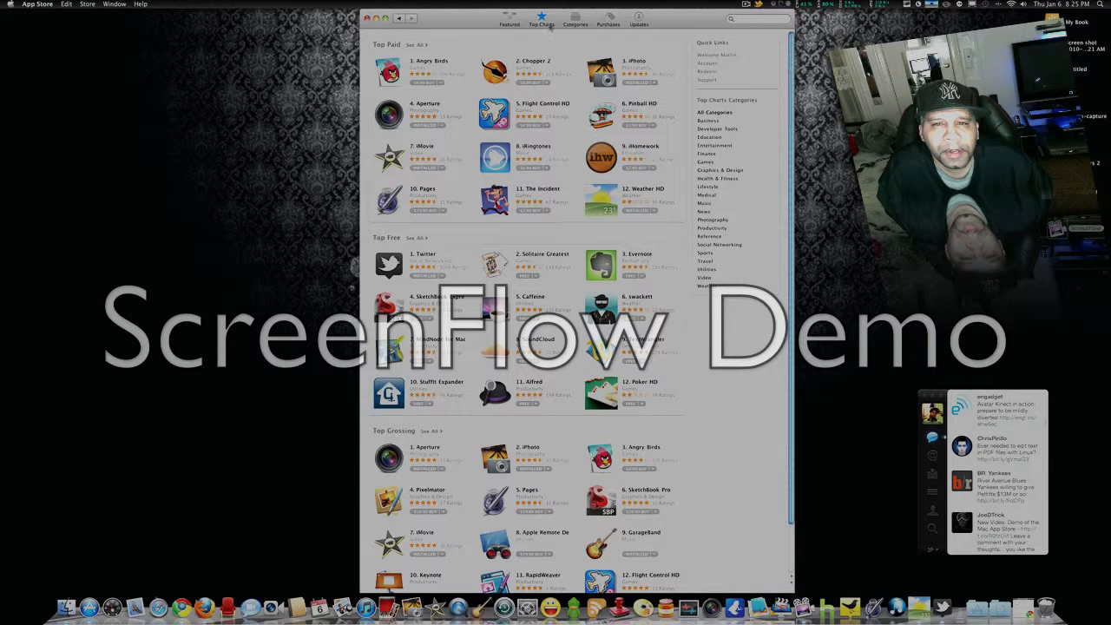
click(575, 18)
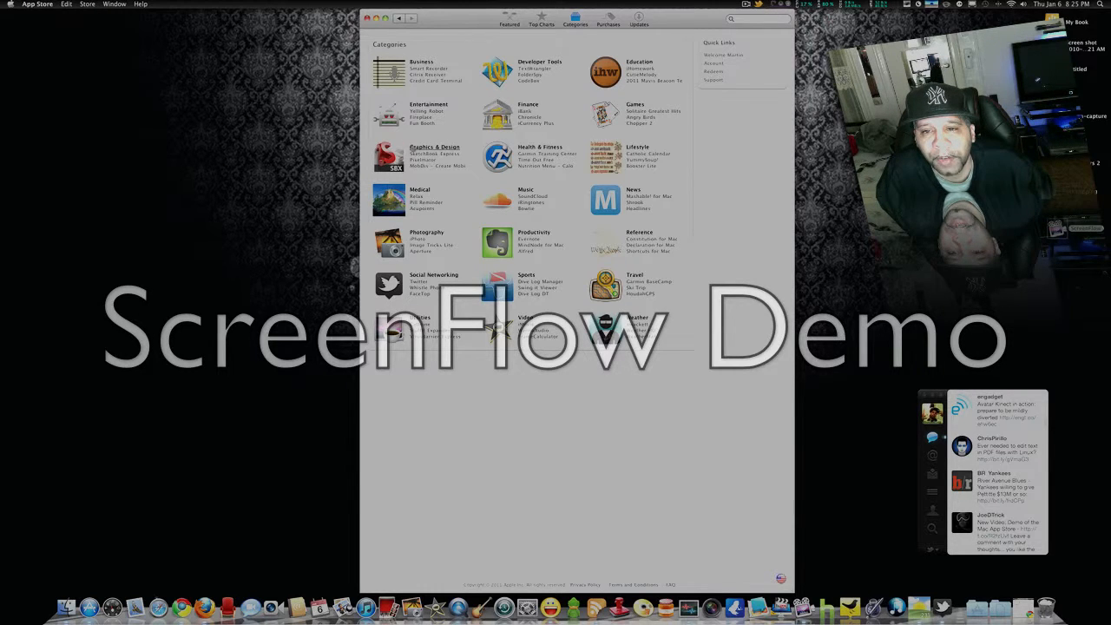
Step: Peek at the Graphics & Design category and return to the Categories list
click(434, 146)
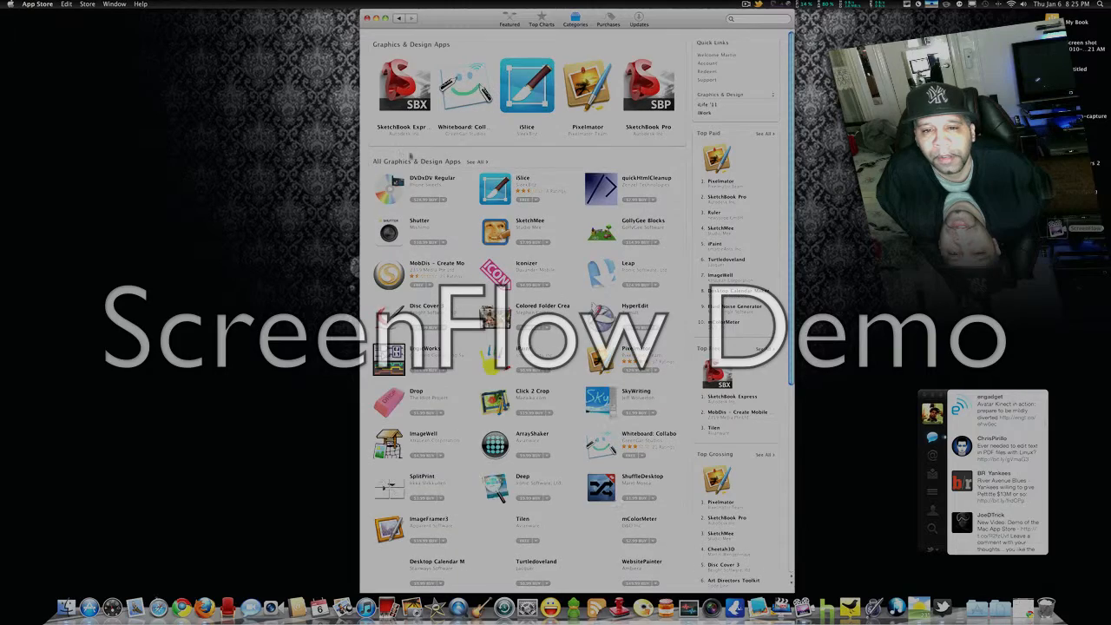
scroll(down, 3)
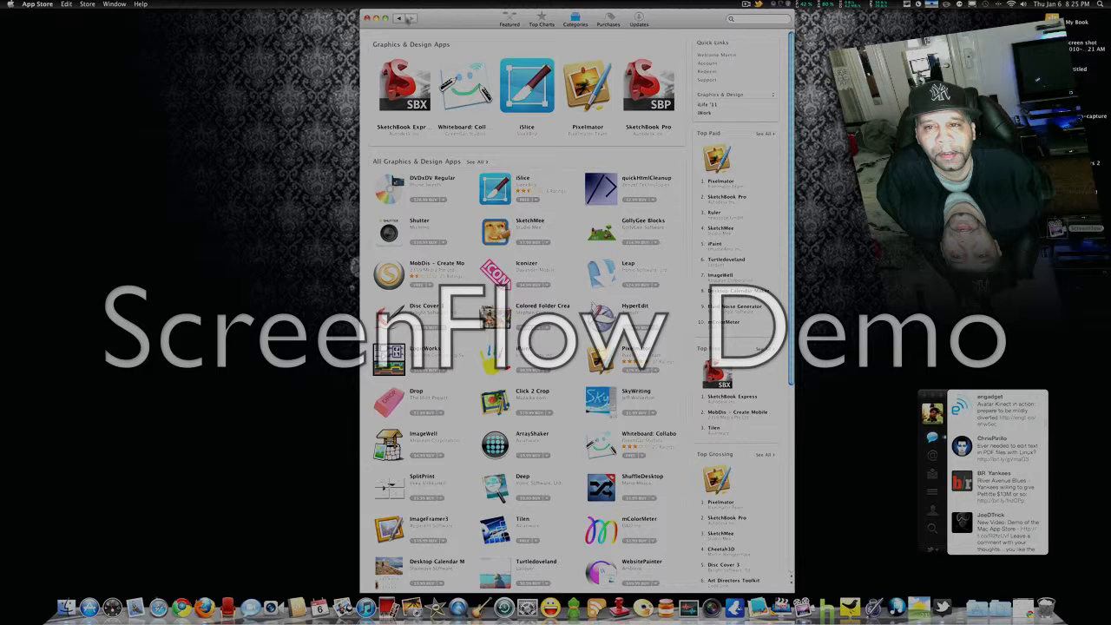
click(576, 19)
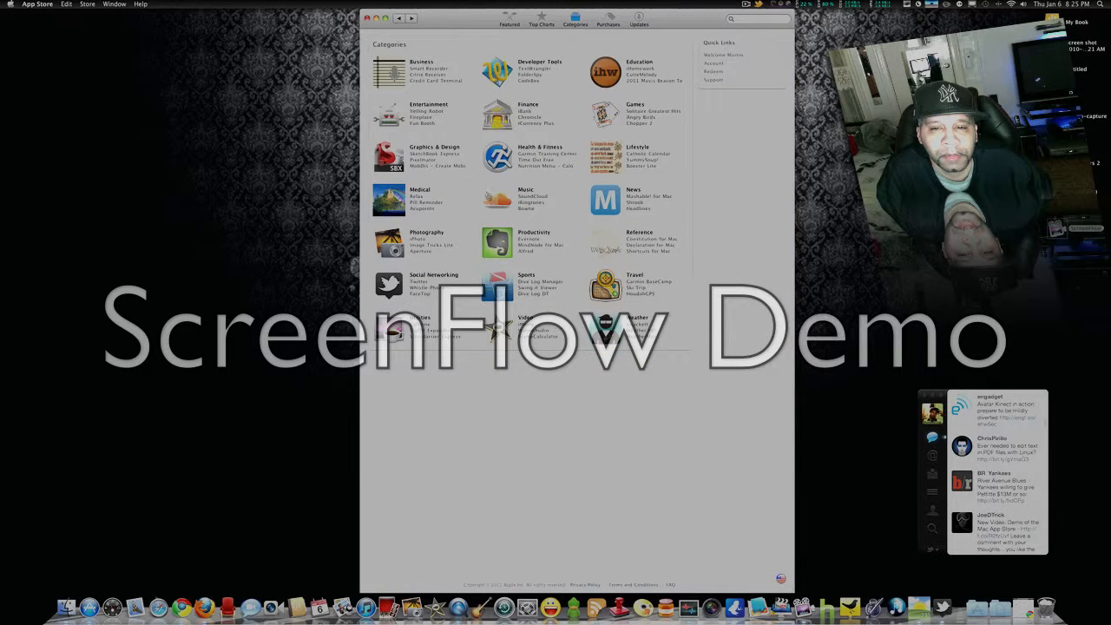
Step: Browse the Music category down through All Music Apps and back up
click(524, 190)
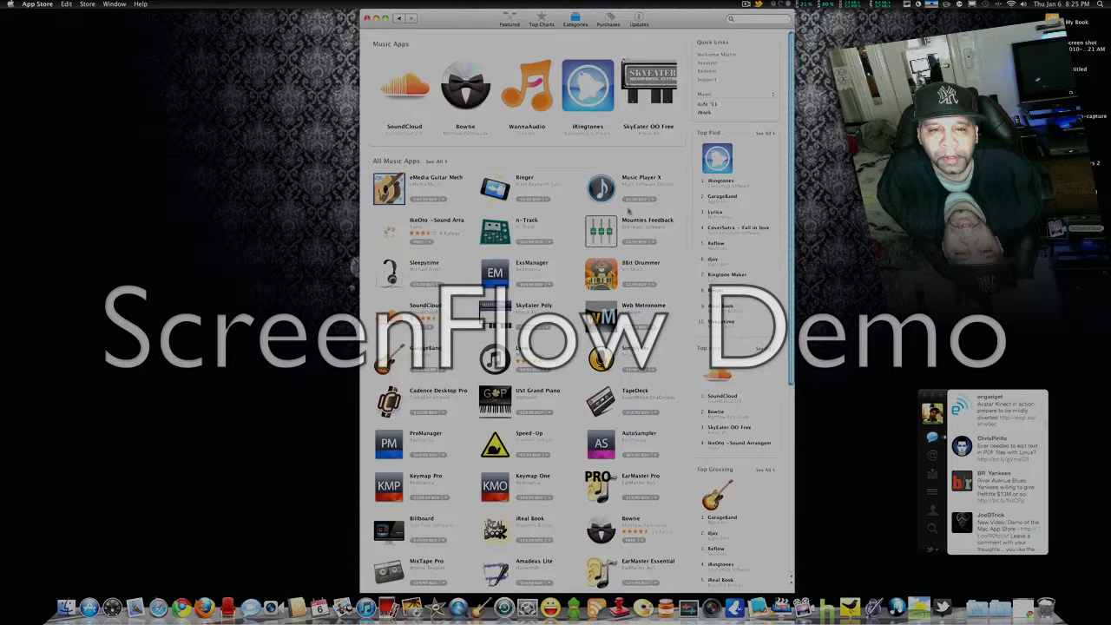
scroll(down, 3)
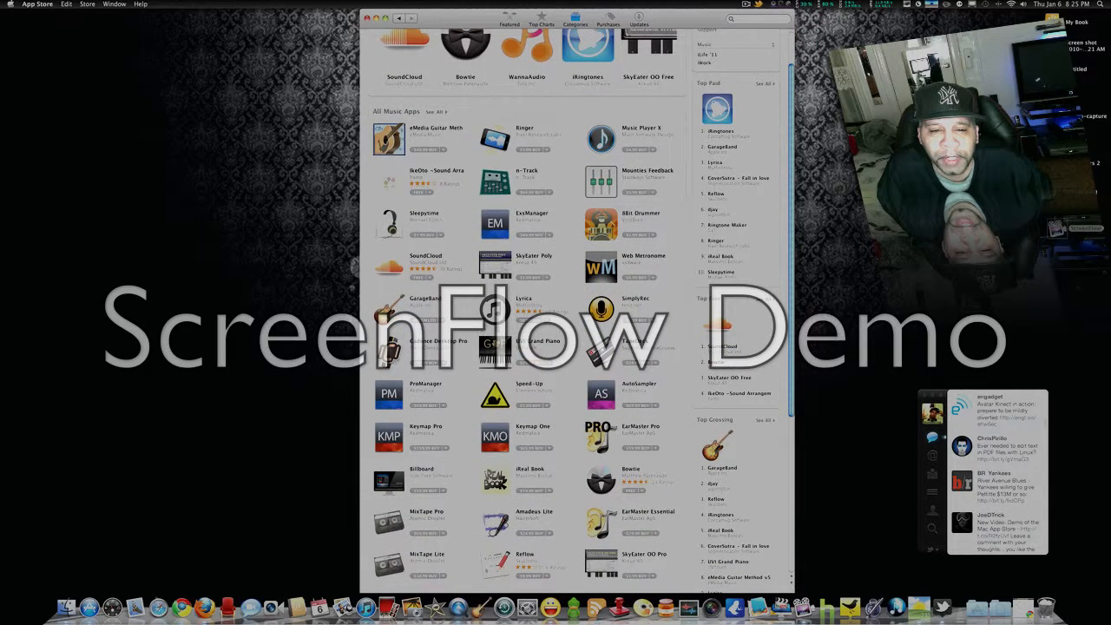
scroll(down, 3)
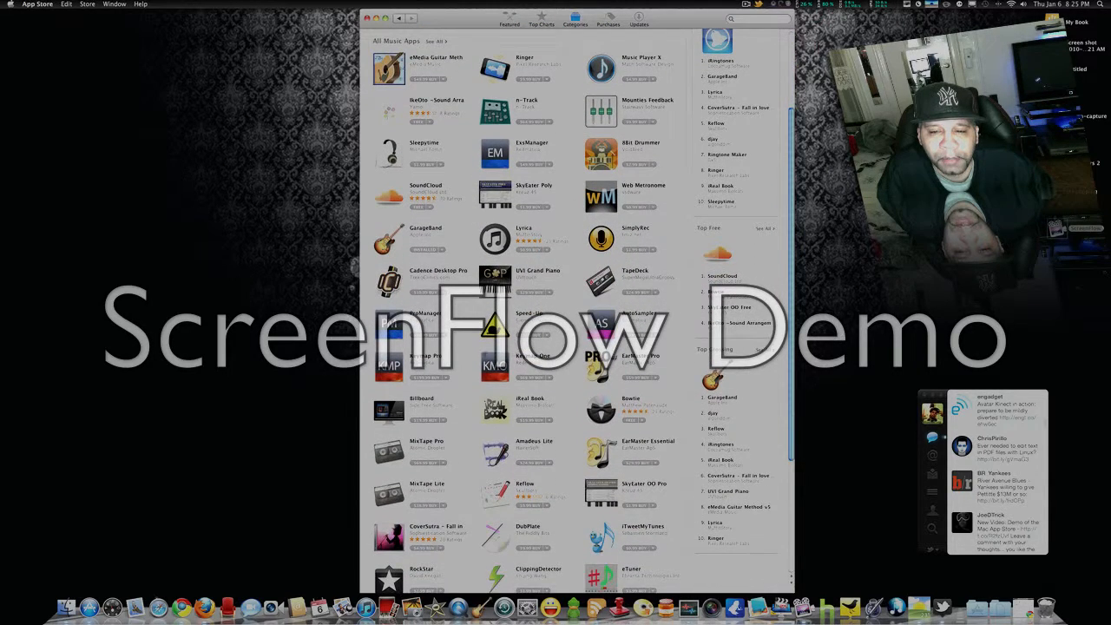
scroll(down, 3)
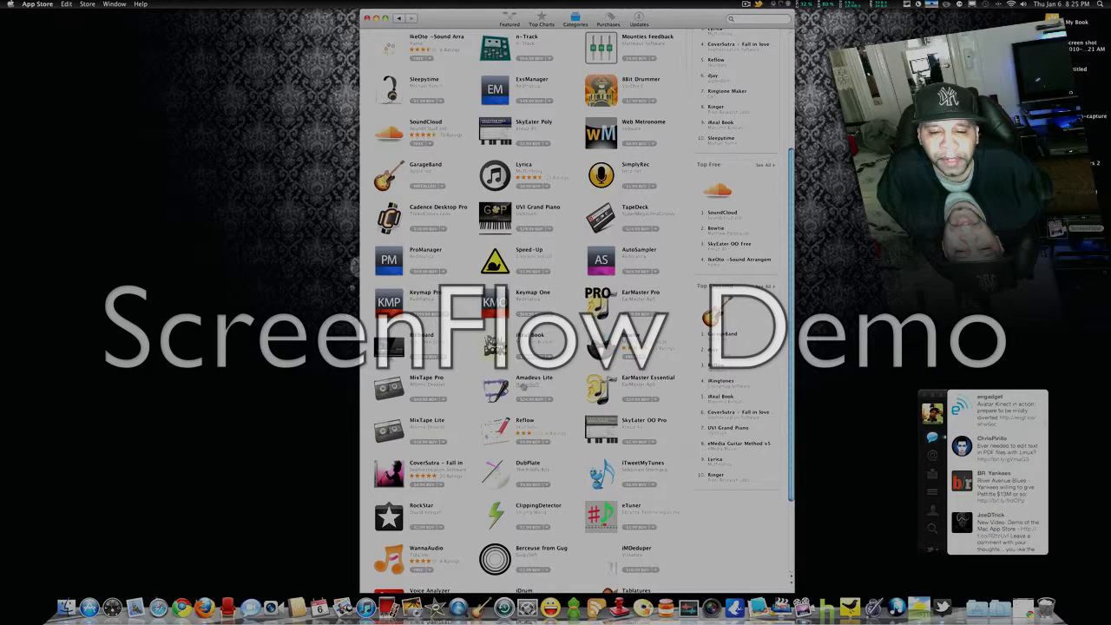
scroll(down, 3)
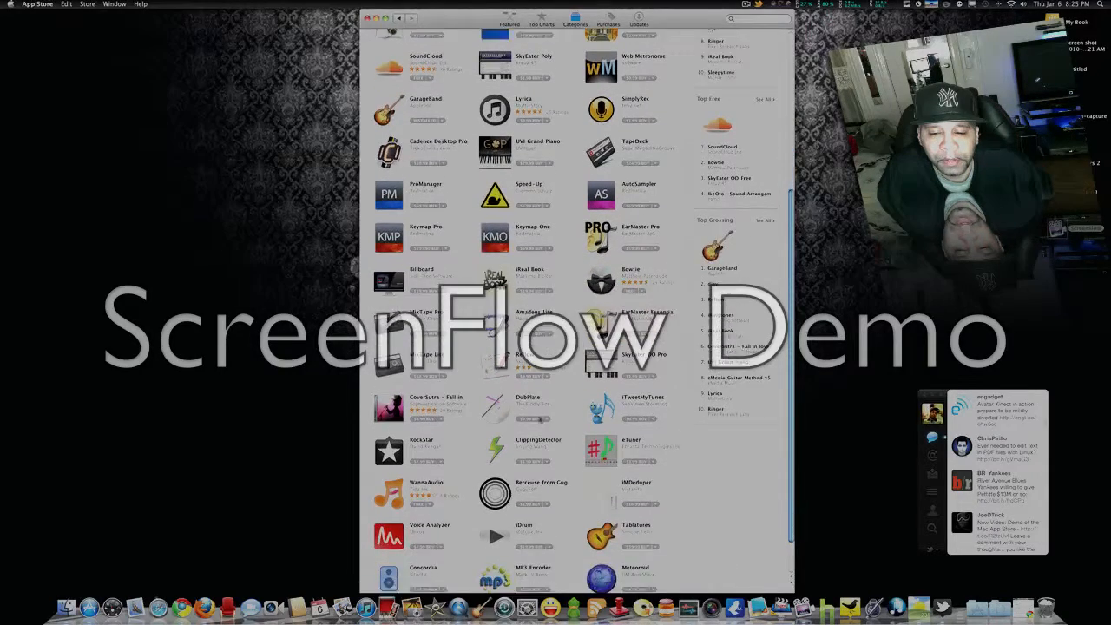
scroll(up, 3)
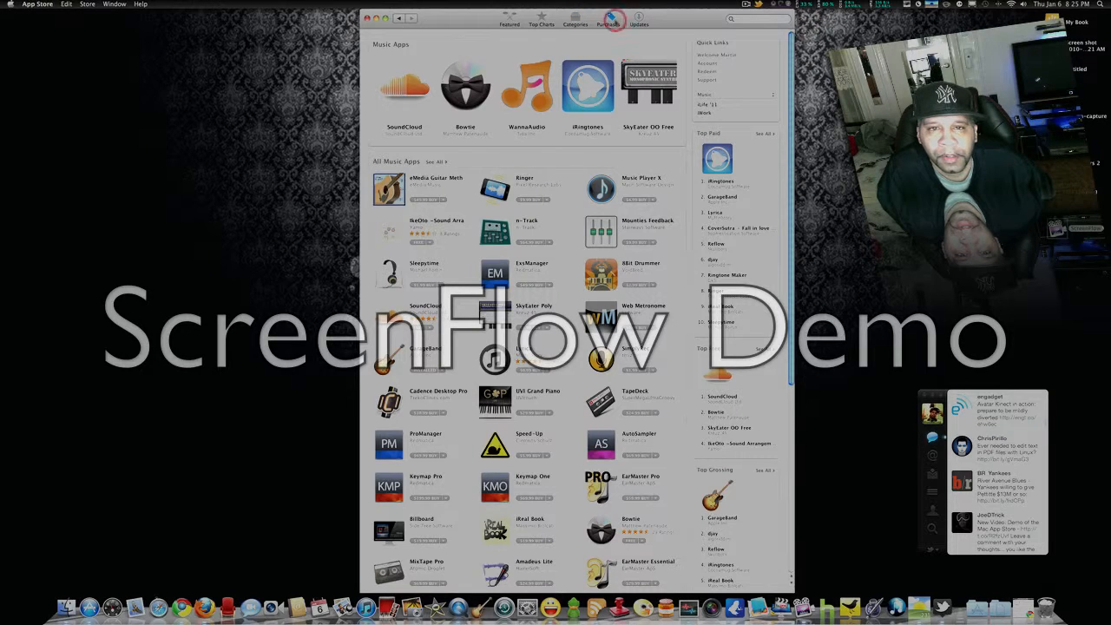
Step: View the Purchases list of apps already bought on this account
click(608, 20)
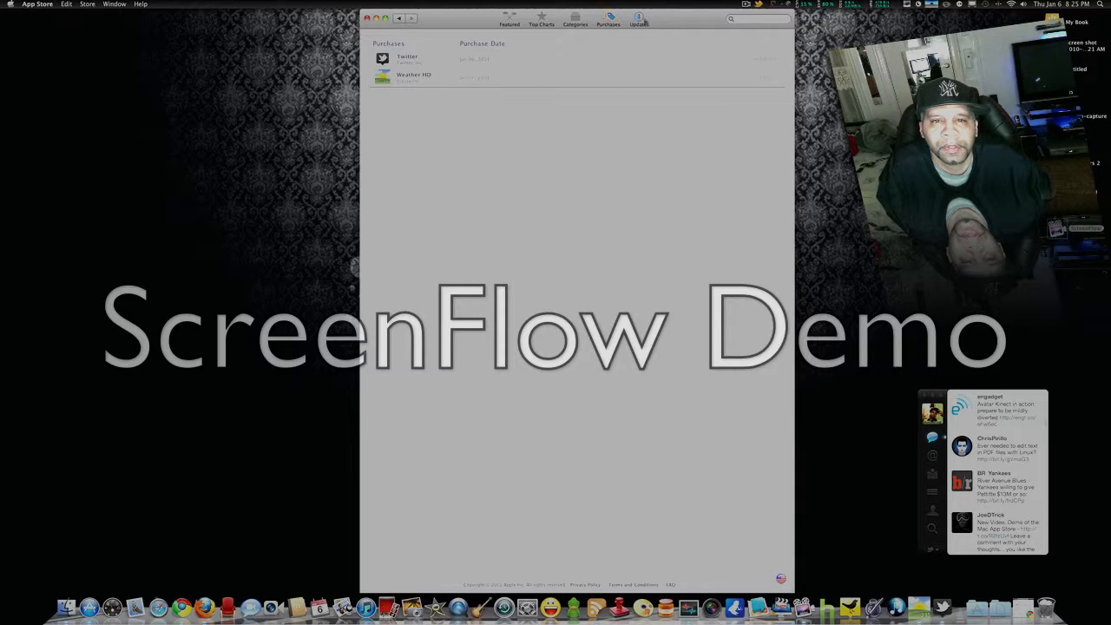
click(639, 18)
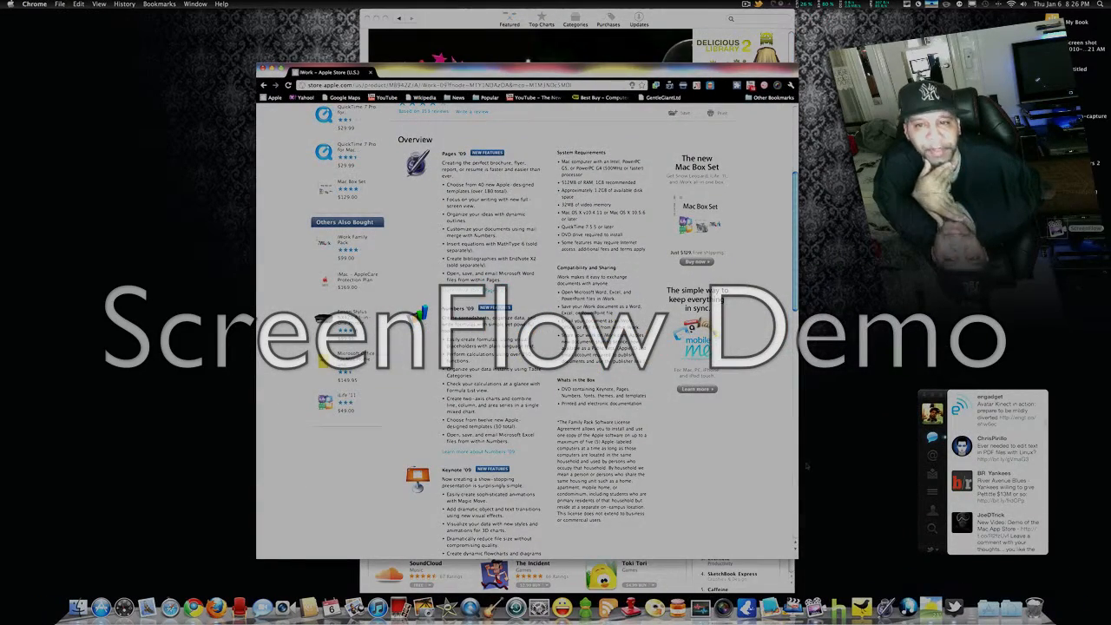
Step: Scroll the Apple Store iWork product page in Chrome to see its boxed price
scroll(up, 3)
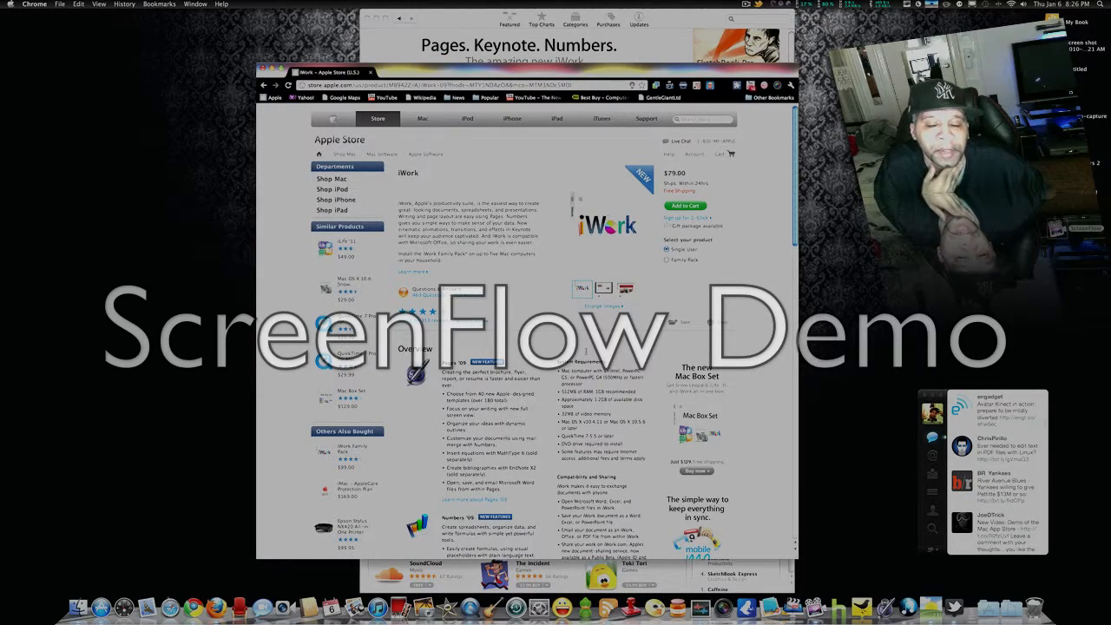
scroll(down, 3)
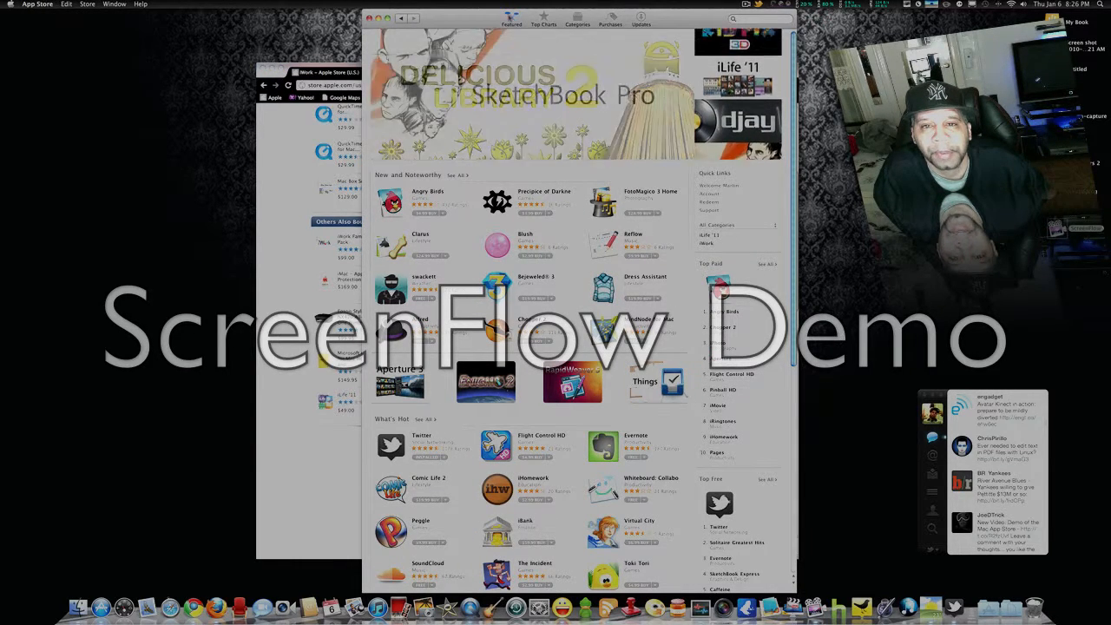
Step: Scroll the Featured page down to Staff Favorites and back up to New and Noteworthy
scroll(down, 3)
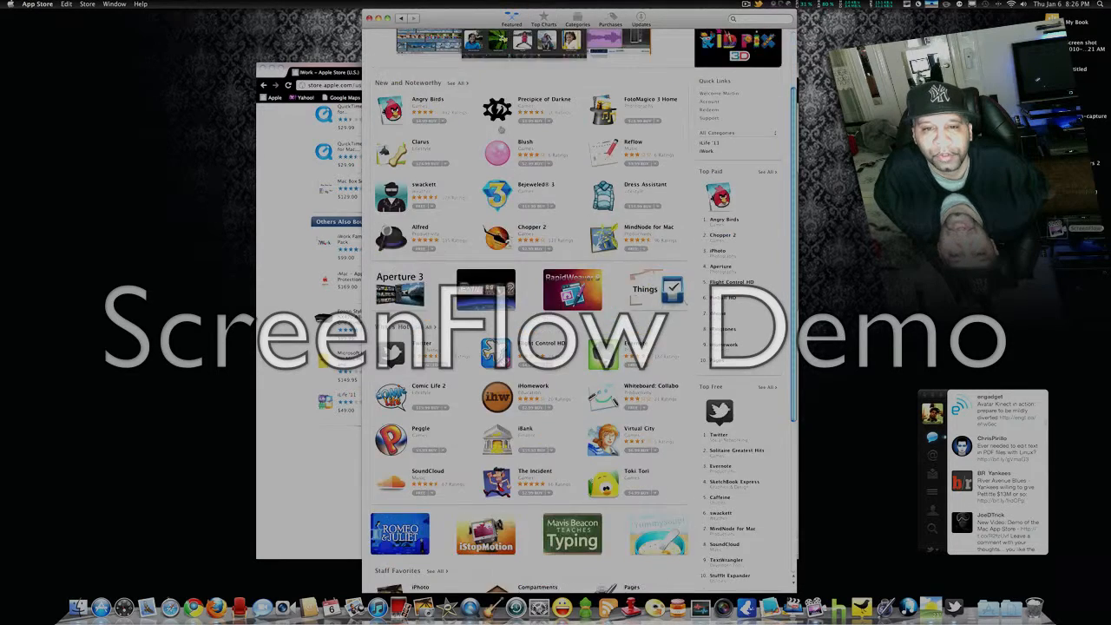
scroll(down, 3)
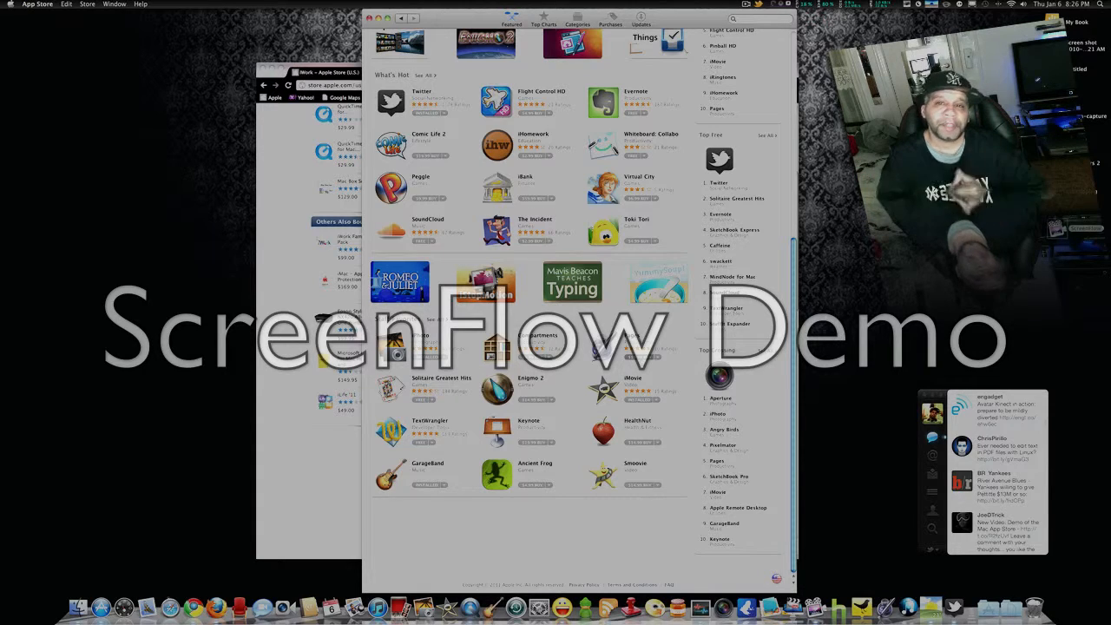
scroll(up, 3)
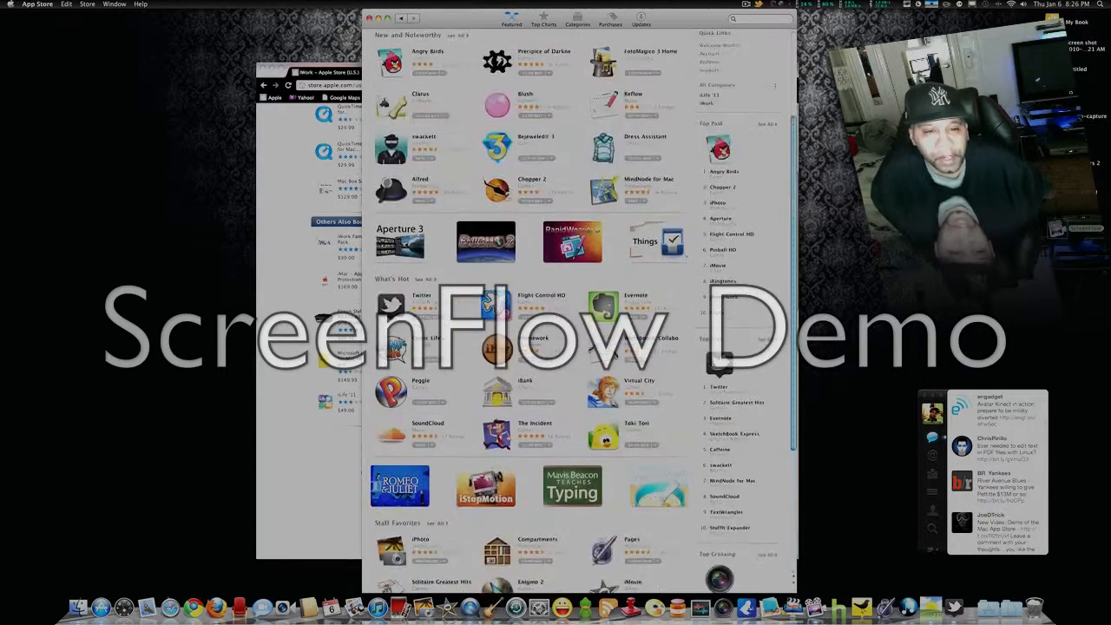
scroll(up, 3)
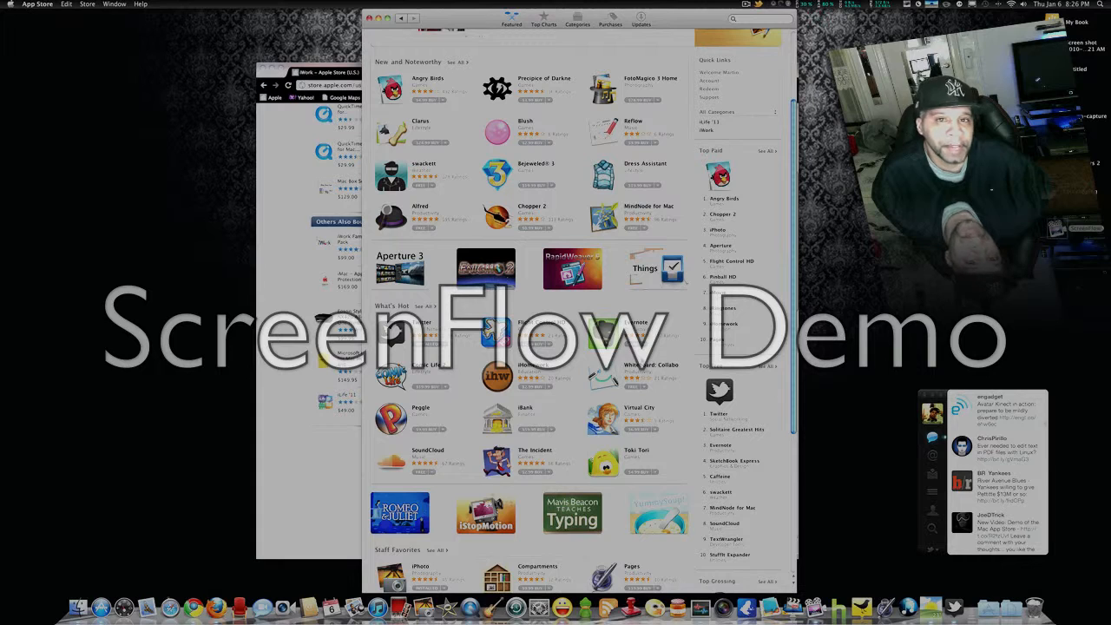